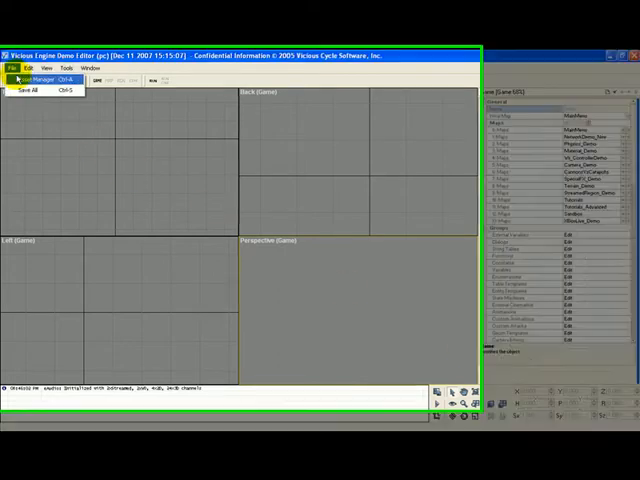
Load the Physics_Demo map from the asset manager's Maps list.
{"action": "left_click", "coordinate": [37, 79]}
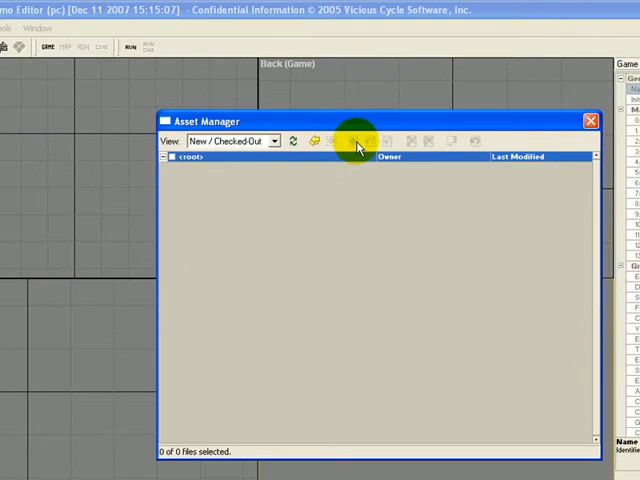
{"action": "mouse_move", "coordinate": [285, 210]}
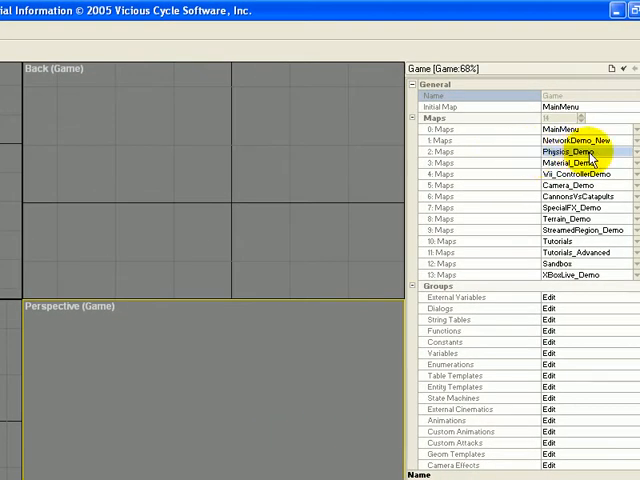
{"action": "left_click", "coordinate": [565, 152]}
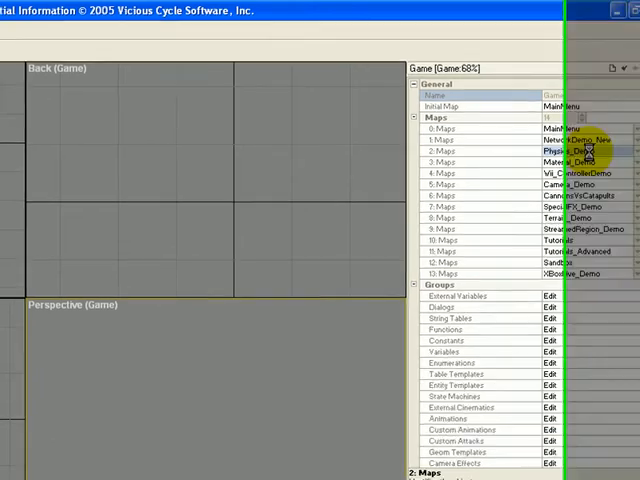
{"action": "double_click", "coordinate": [565, 150]}
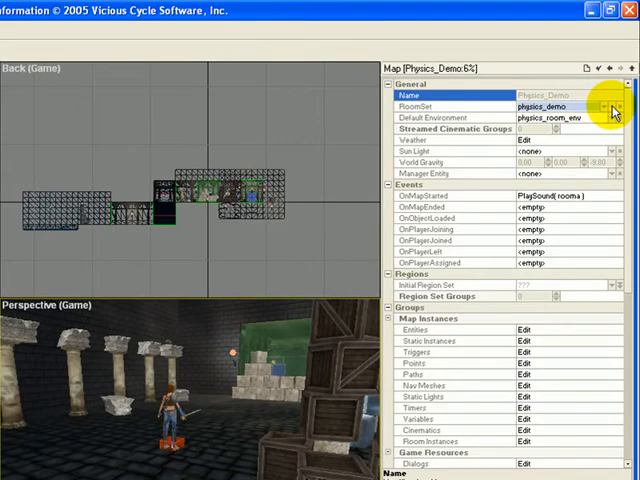
Check out Physics_Demo and change its room set to rc_island_grassy.
{"action": "left_click", "coordinate": [613, 107]}
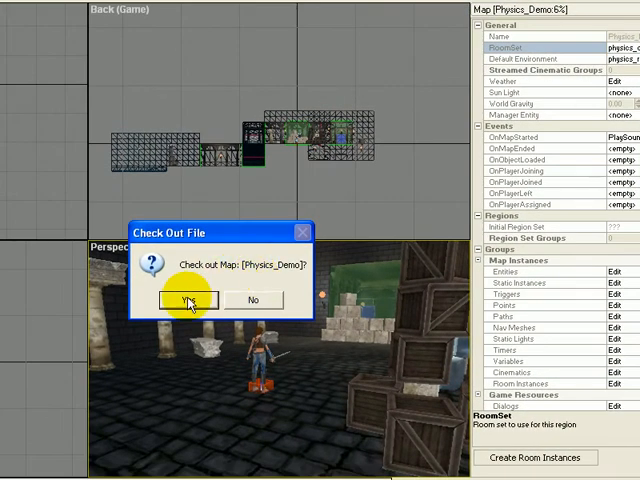
{"action": "left_click", "coordinate": [184, 299]}
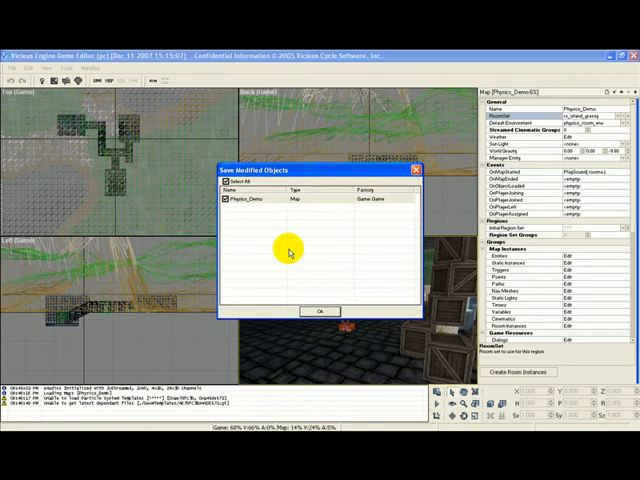
Save the modified Physics_Demo map so the grassy island terrain appears.
{"action": "left_click", "coordinate": [318, 311]}
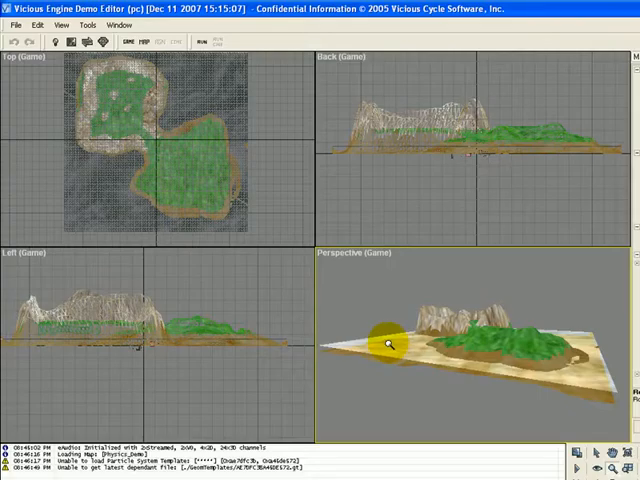
{"action": "mouse_move", "coordinate": [478, 233]}
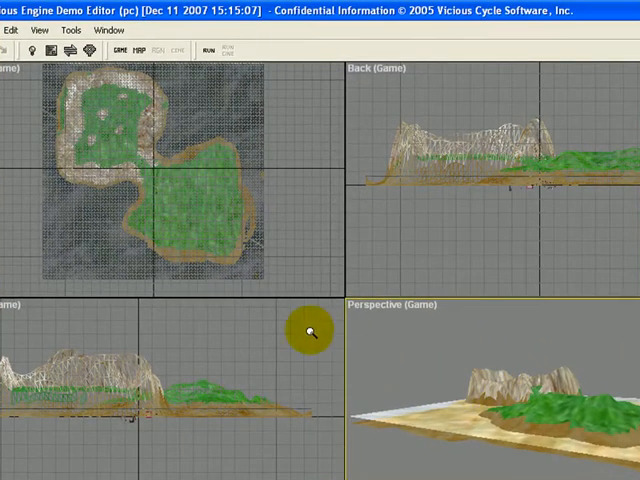
Delete every map object except CHR_Gwen and rs_outside.
{"action": "left_click", "coordinate": [50, 50]}
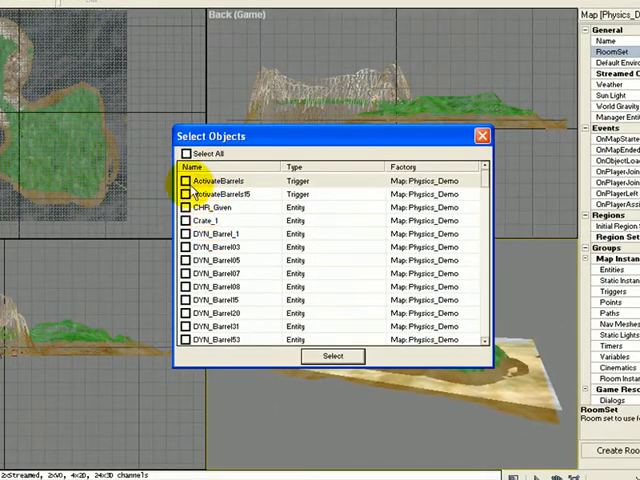
{"action": "left_click", "coordinate": [178, 151]}
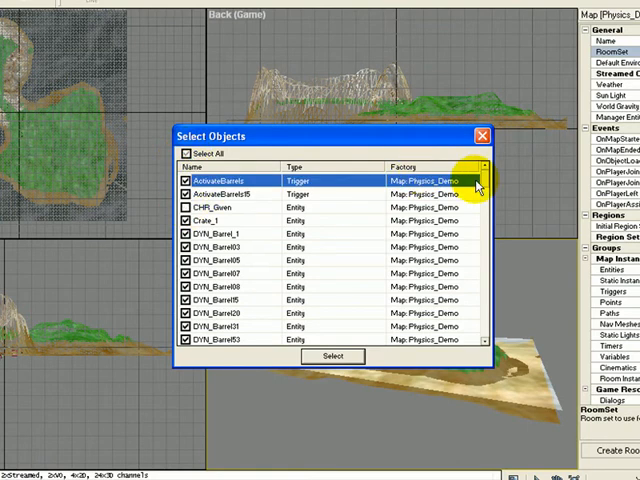
{"action": "scroll", "scroll_direction": "down", "scroll_amount": 3}
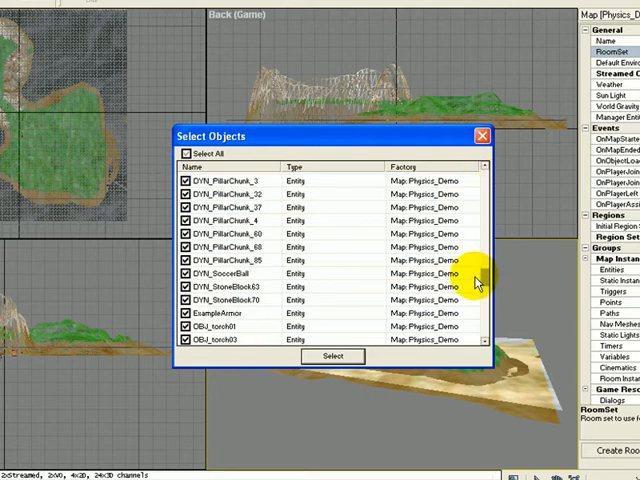
{"action": "scroll", "scroll_direction": "down", "scroll_amount": 3}
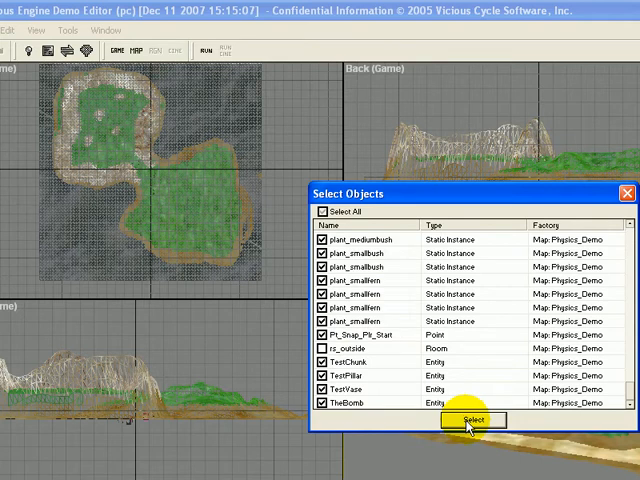
{"action": "left_click", "coordinate": [470, 419]}
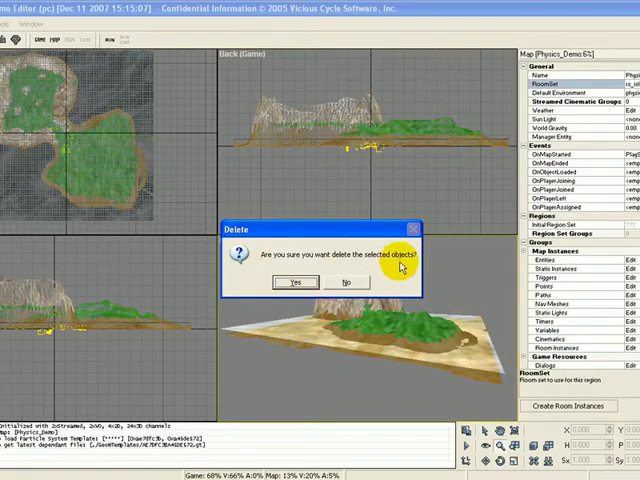
{"action": "left_click", "coordinate": [291, 281]}
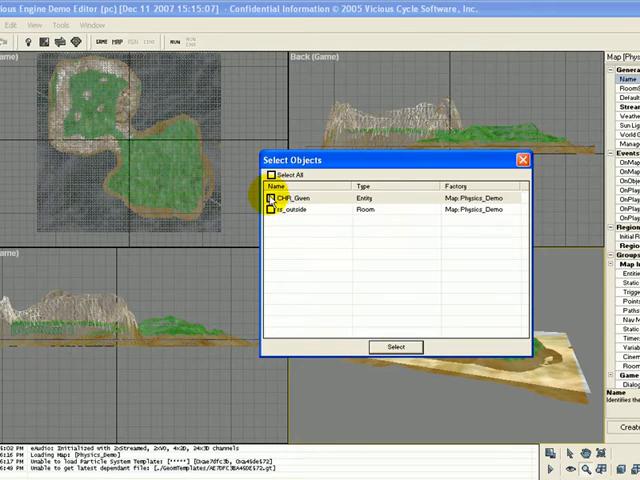
{"action": "left_click", "coordinate": [394, 347]}
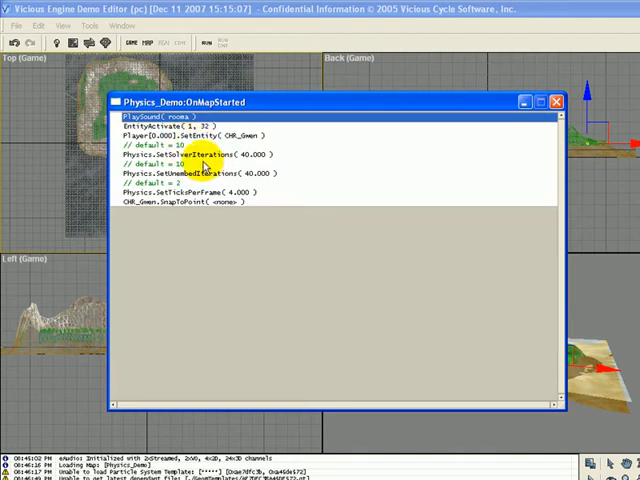
{"action": "mouse_move", "coordinate": [145, 209]}
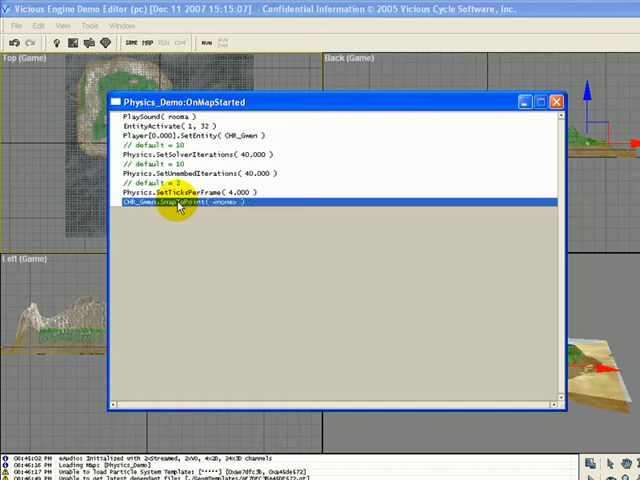
Comment out the CHR_Gwen.SnapToPoint line in the OnMapStarted script.
{"action": "right_click", "coordinate": [185, 204]}
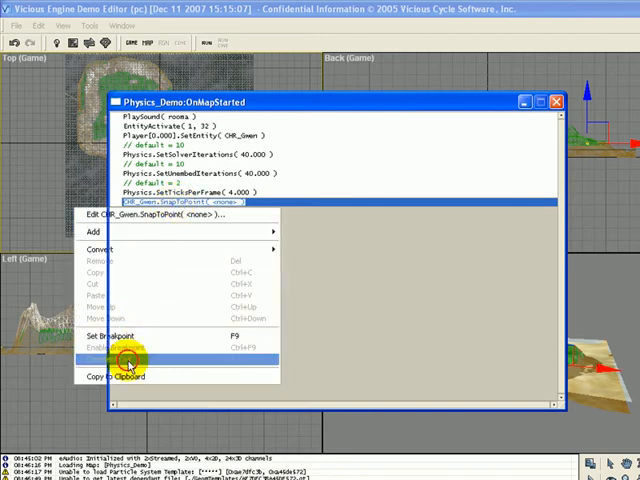
{"action": "left_click", "coordinate": [130, 341]}
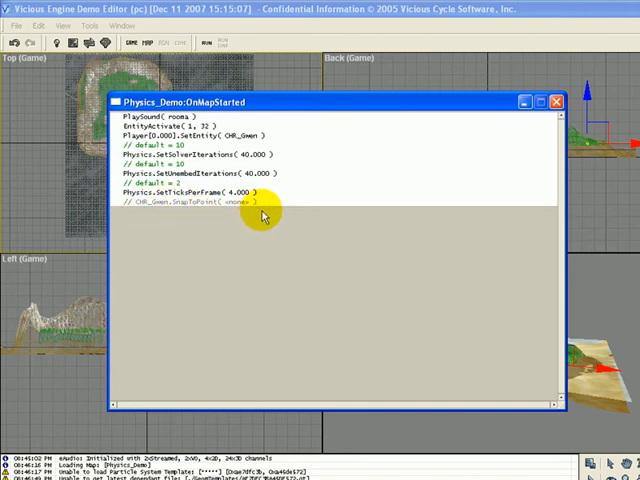
{"action": "mouse_move", "coordinate": [250, 235]}
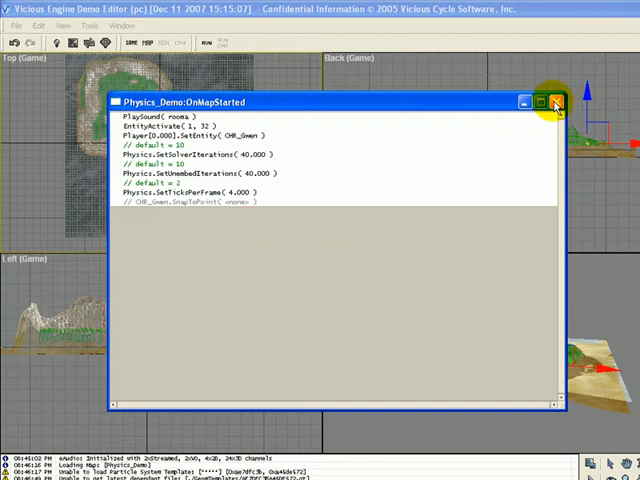
Close the OnMapStarted script and save the Physics_Demo map.
{"action": "left_click", "coordinate": [553, 102]}
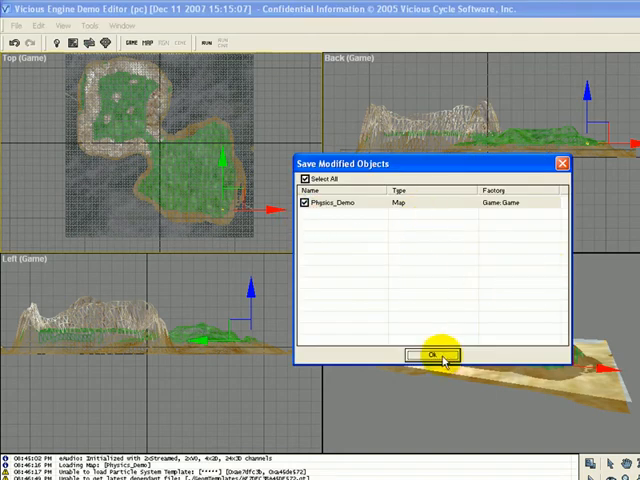
{"action": "left_click", "coordinate": [428, 356]}
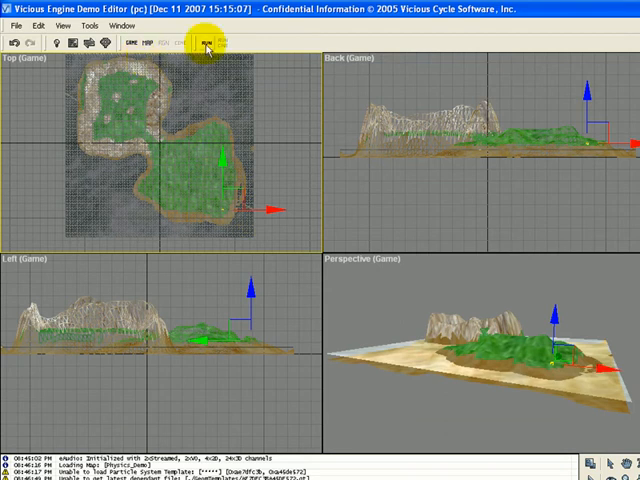
Run the game to see Gwen on the grassy island, then close it.
{"action": "left_click", "coordinate": [206, 42]}
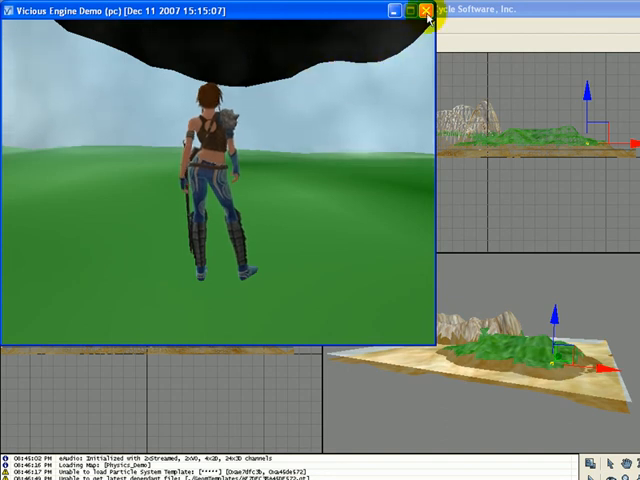
{"action": "left_click", "coordinate": [423, 11]}
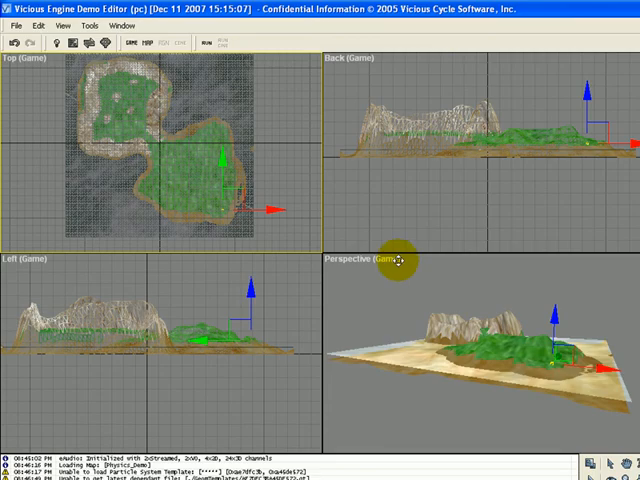